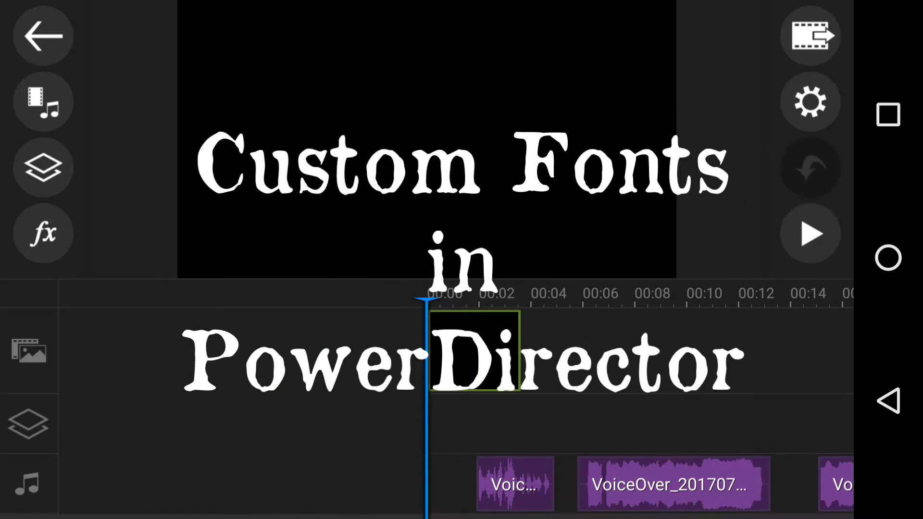
# Step: Add the Default 'CyberLink' title layer to the timeline and bring up its edit options
pyautogui.click(42, 168)
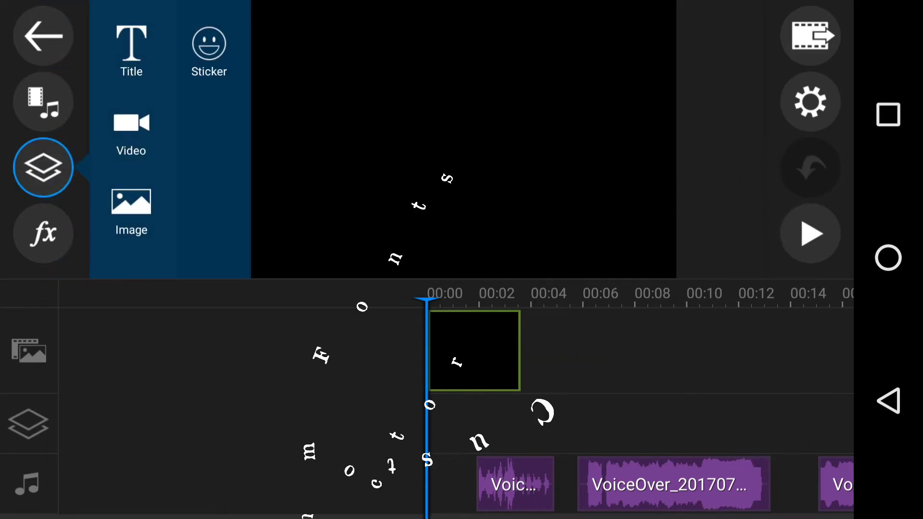
pyautogui.click(131, 50)
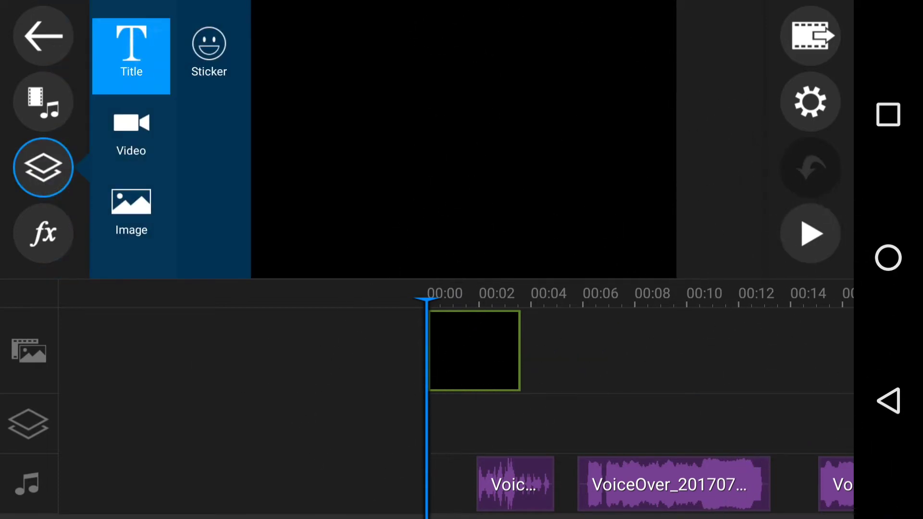
pyautogui.click(131, 55)
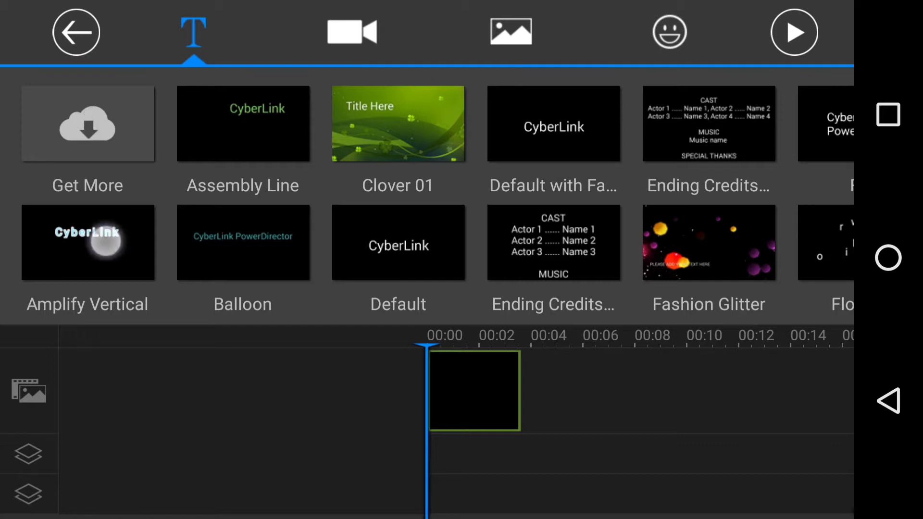
pyautogui.click(87, 242)
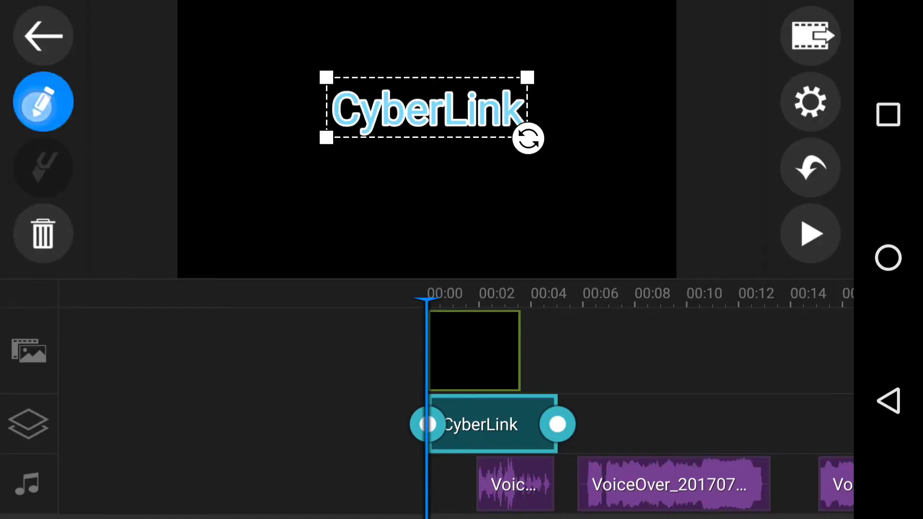
pyautogui.click(43, 102)
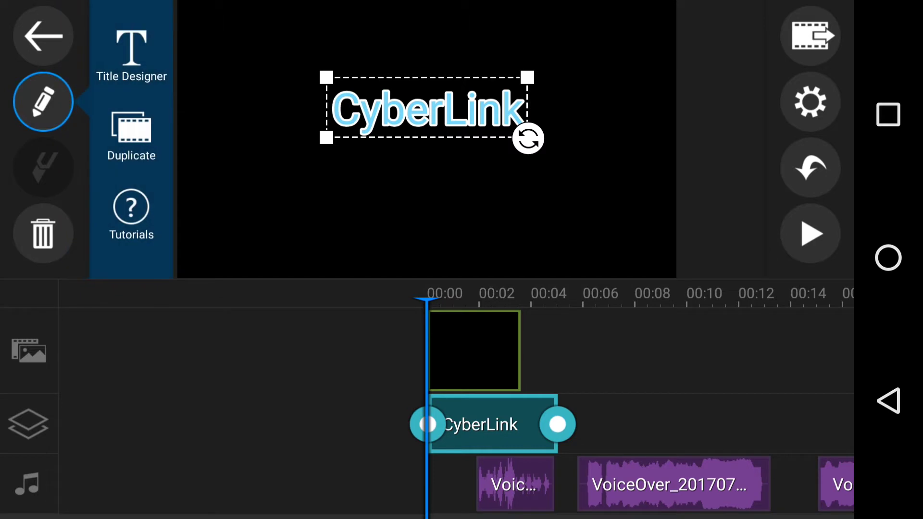
# Step: Open the Title Designer to show the CyberLink title's font face settings
pyautogui.click(130, 56)
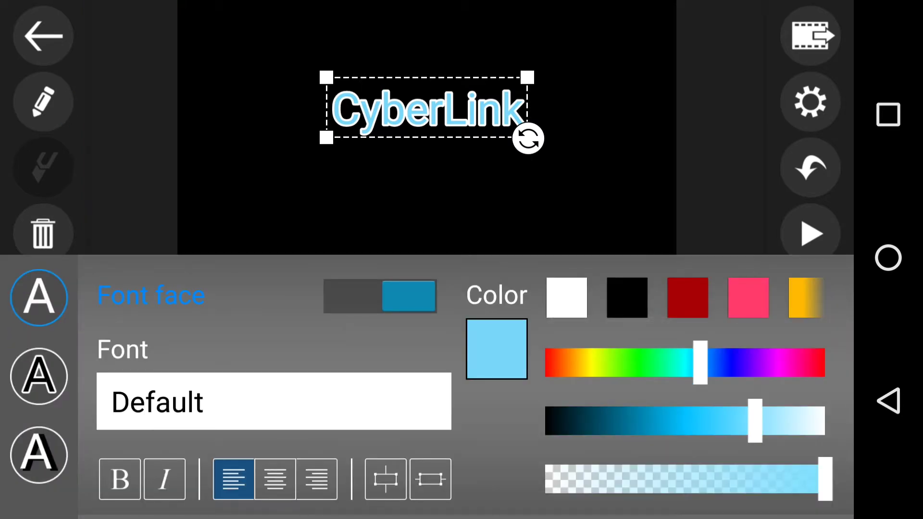
# Step: Open the Font dropdown and scroll past the inbuilt fonts into the custom ones
pyautogui.click(272, 401)
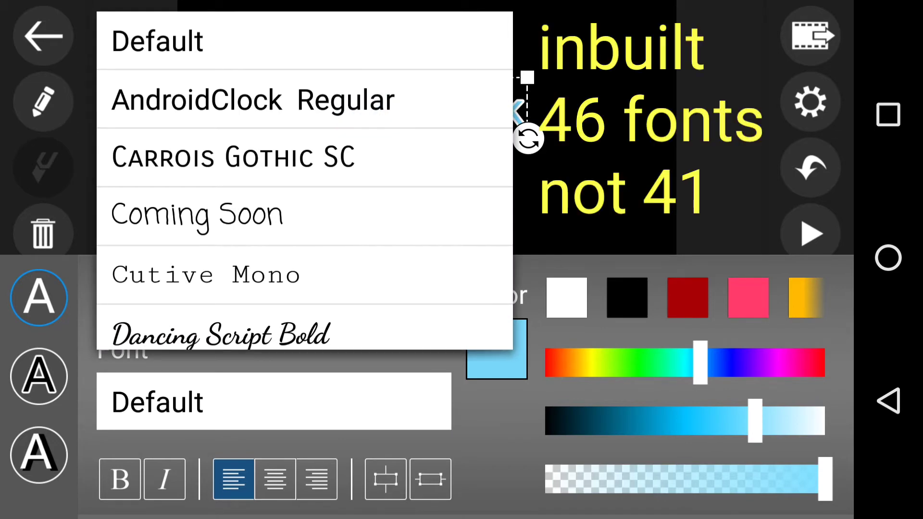
pyautogui.scroll(-3)
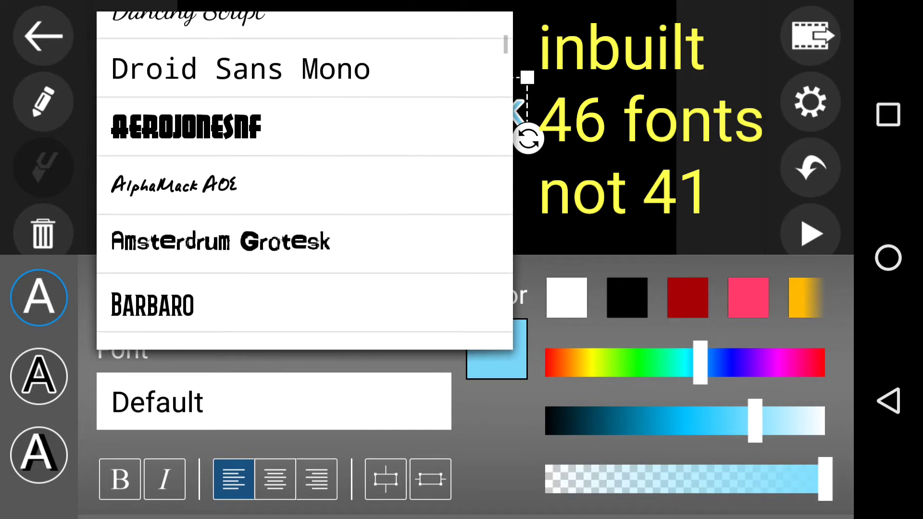
pyautogui.scroll(-3)
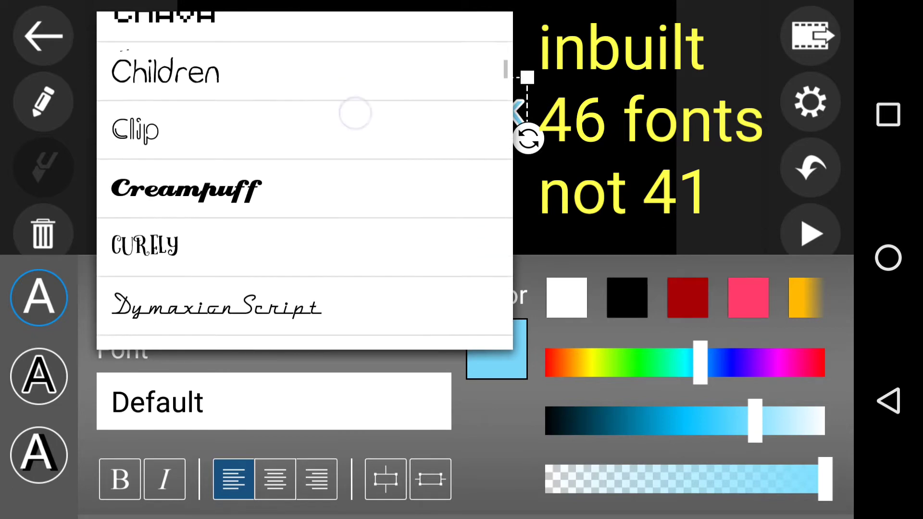
pyautogui.scroll(-3)
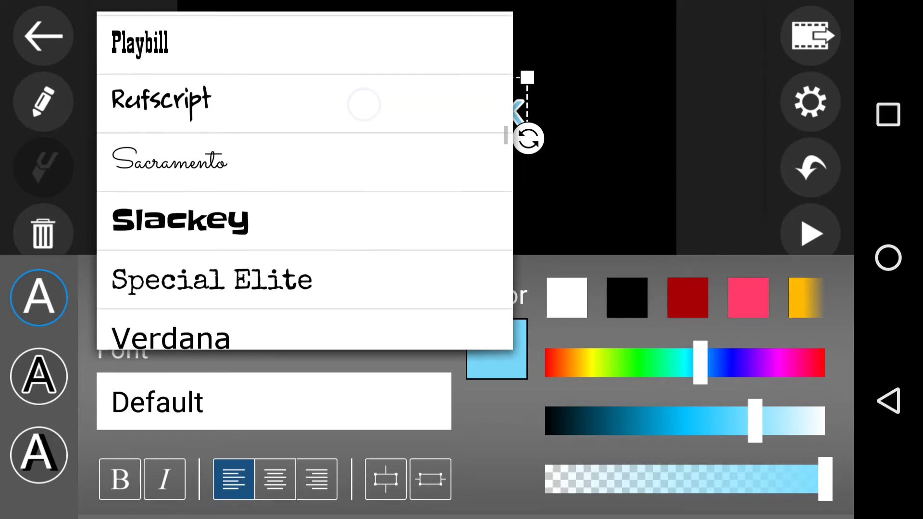
pyautogui.scroll(-3)
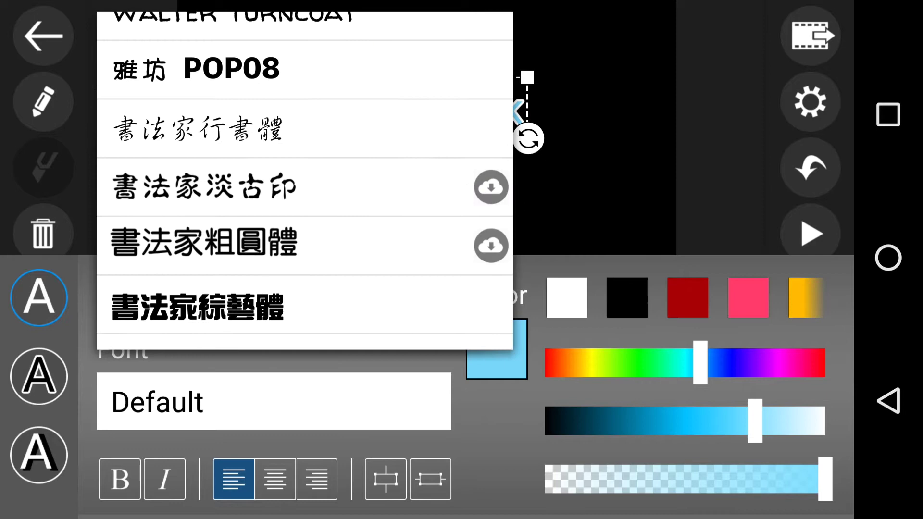
pyautogui.scroll(-3)
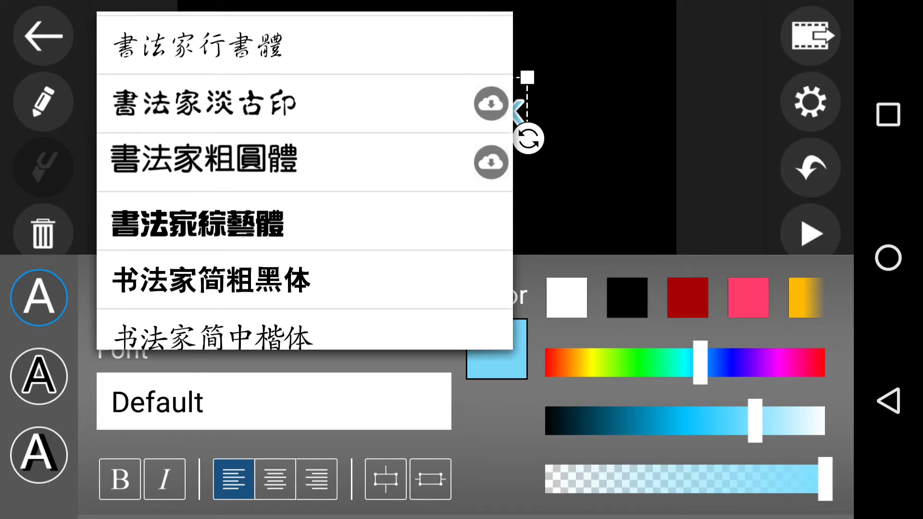
pyautogui.scroll(-3)
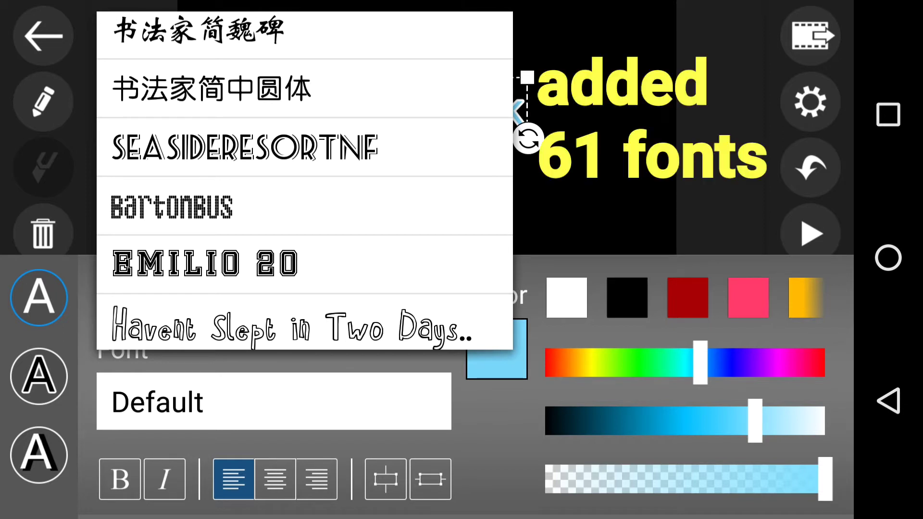
# Step: Scroll the font list to the bottom, ending at Revue BT
pyautogui.scroll(-3)
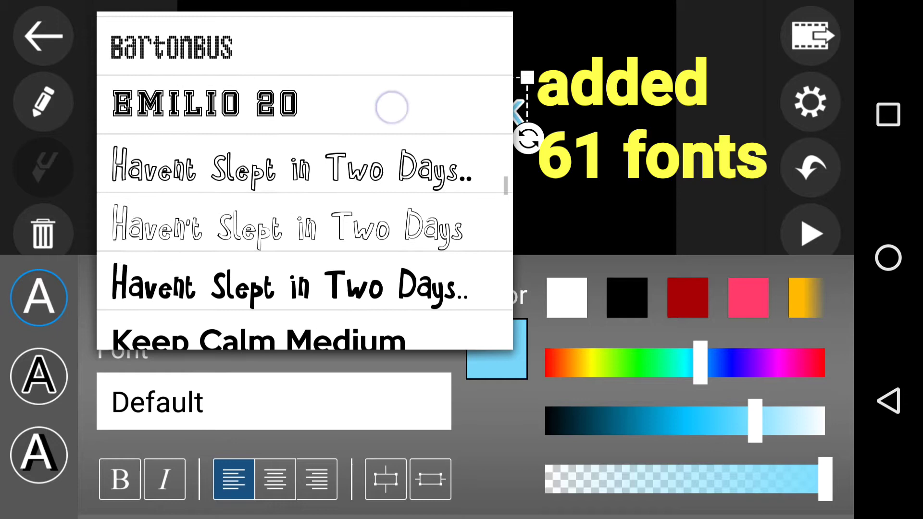
pyautogui.scroll(-3)
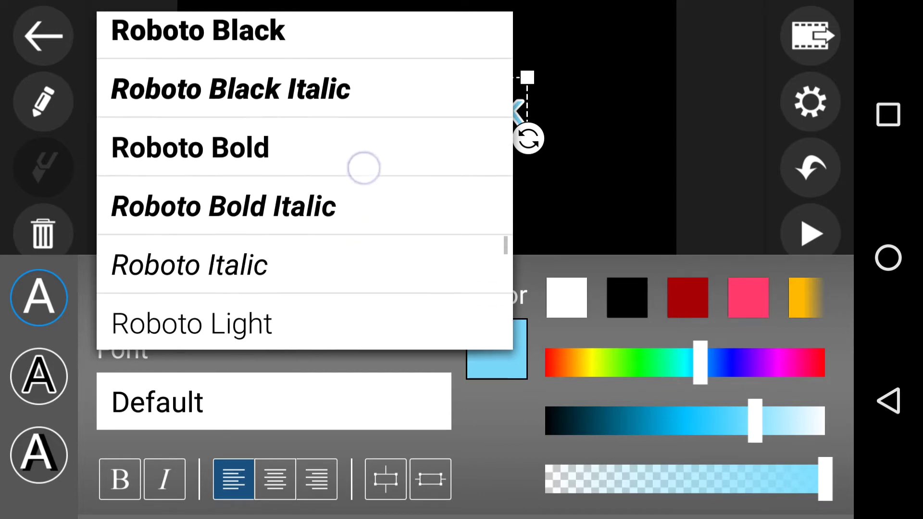
pyautogui.scroll(-3)
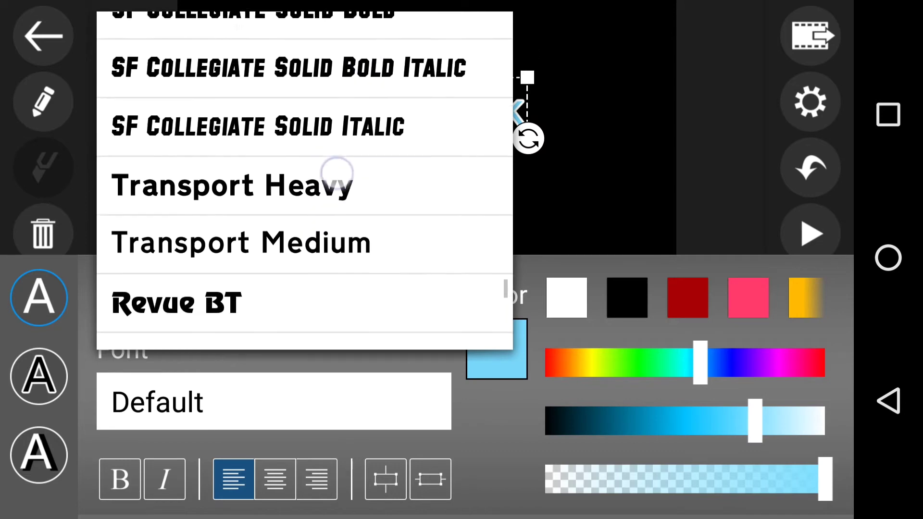
pyautogui.scroll(-3)
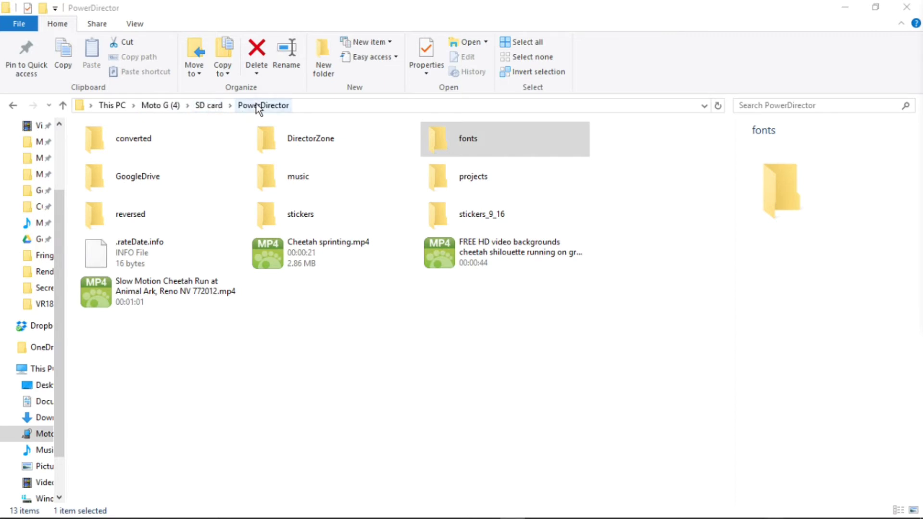
# Step: Open the SD card's PowerDirector fonts folder, dismissing its Properties summary
pyautogui.click(495, 149)
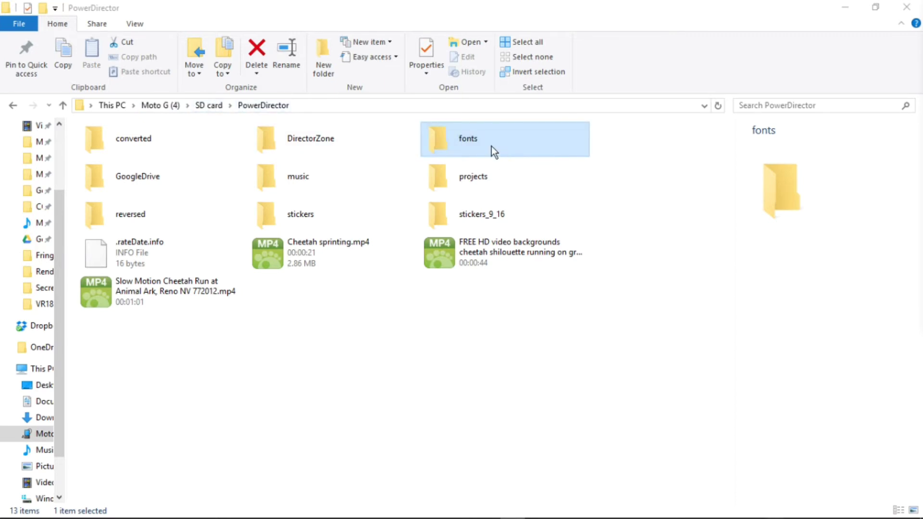
pyautogui.click(425, 57)
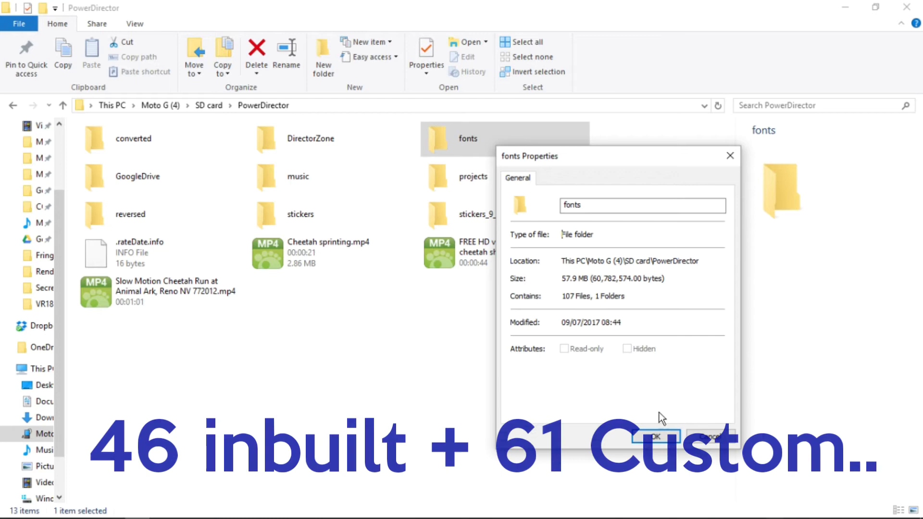
pyautogui.click(654, 437)
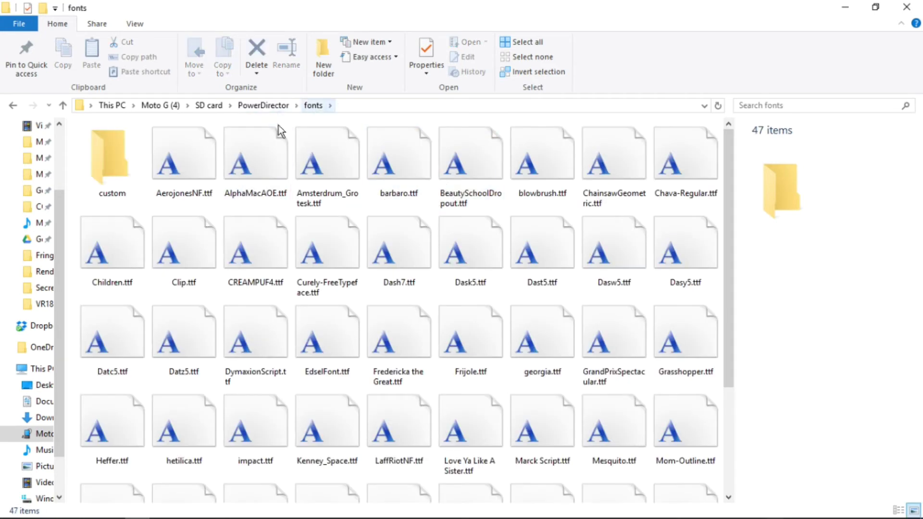
# Step: Check the custom folder's Properties for 61 files, then open the custom folder
pyautogui.click(184, 151)
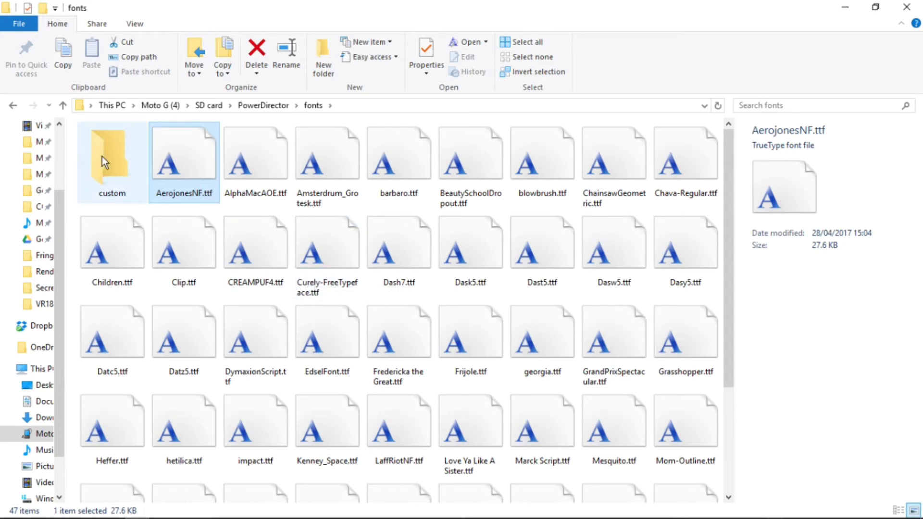
pyautogui.rightClick(111, 153)
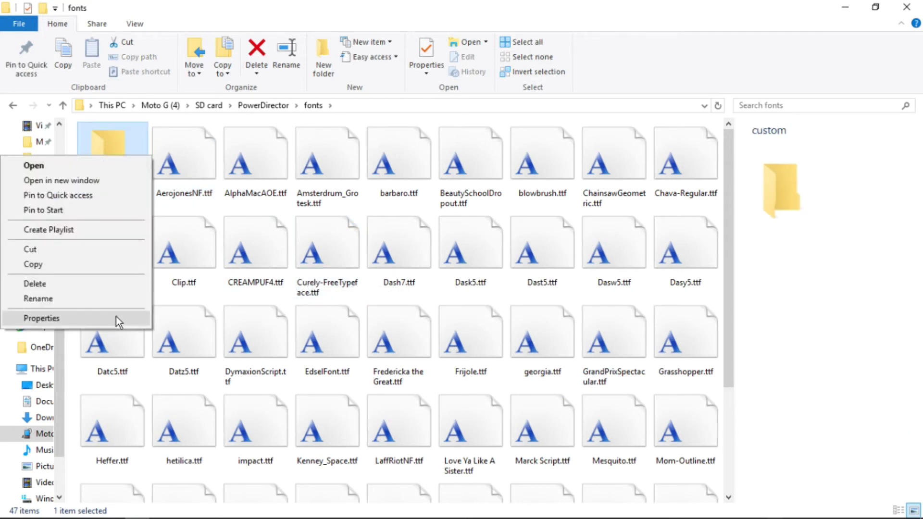
pyautogui.click(41, 318)
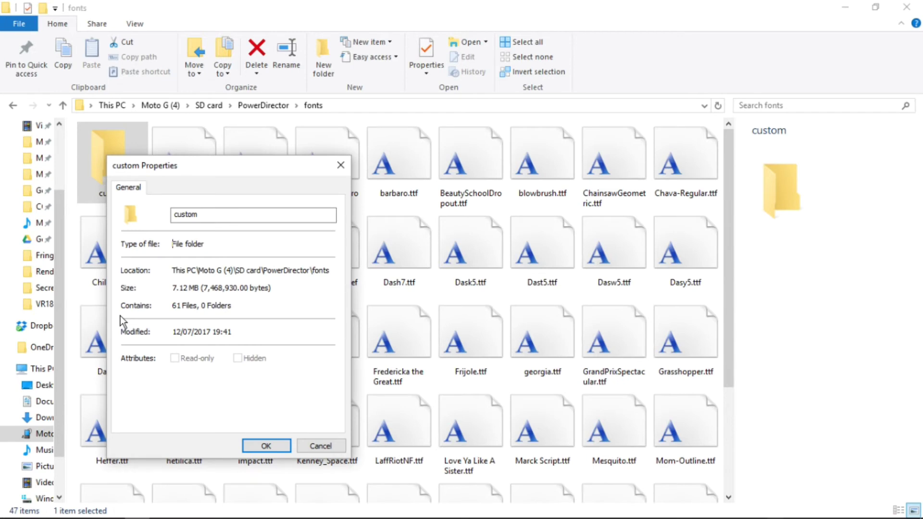
pyautogui.doubleClick(180, 288)
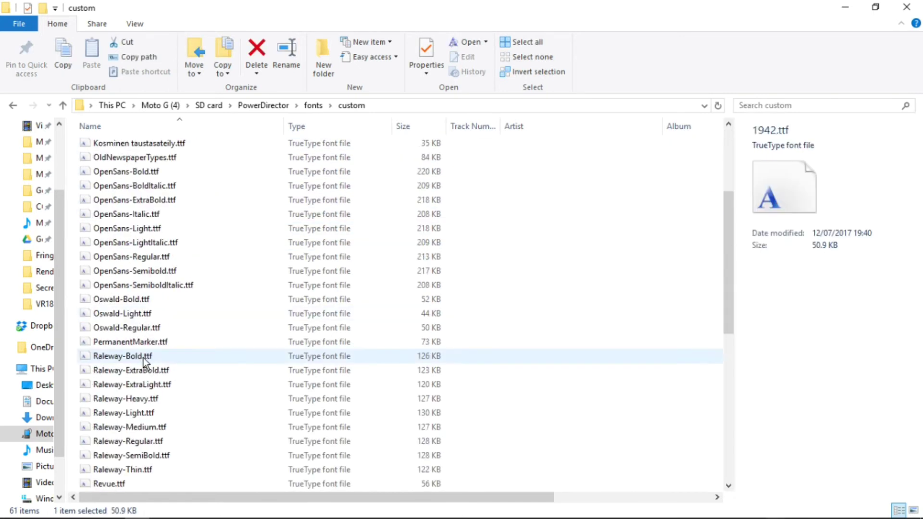
# Step: Select the eleven Roboto font files, Roboto-Black through Roboto-Thin, totaling 1.36 MB
pyautogui.scroll(-3)
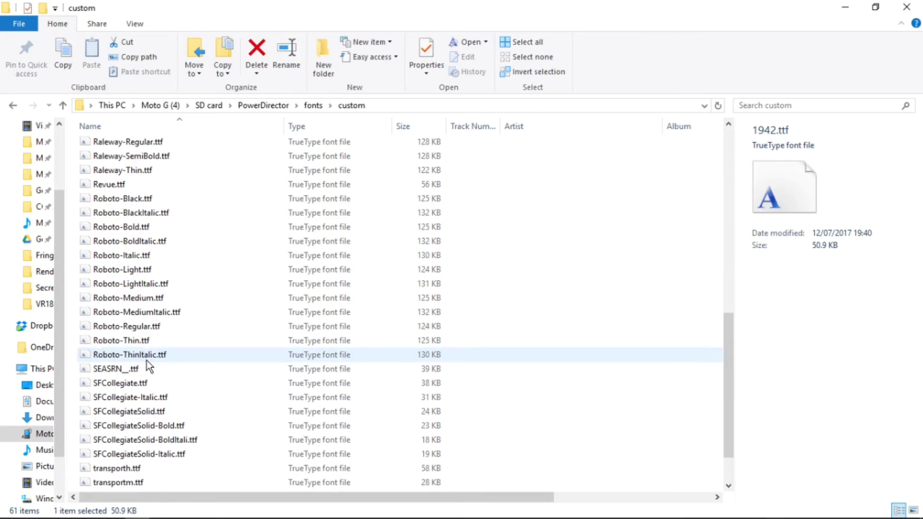
pyautogui.click(124, 199)
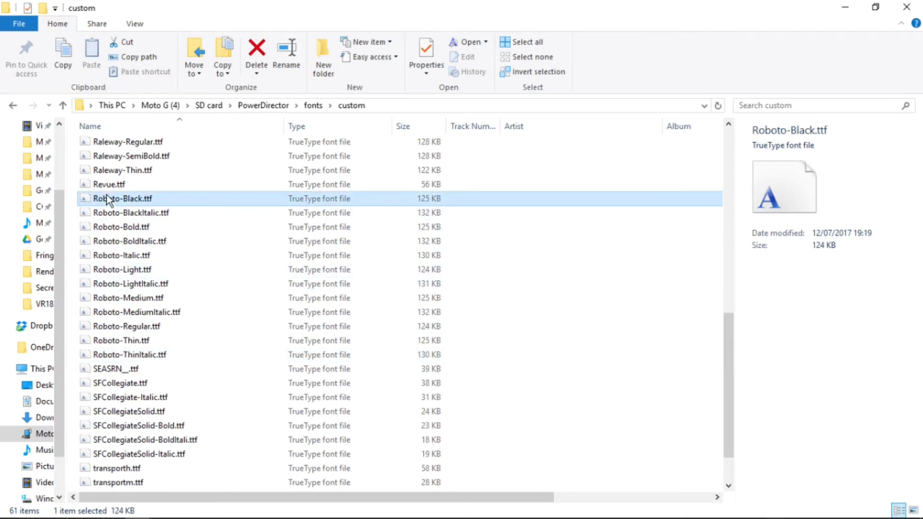
pyautogui.click(109, 184)
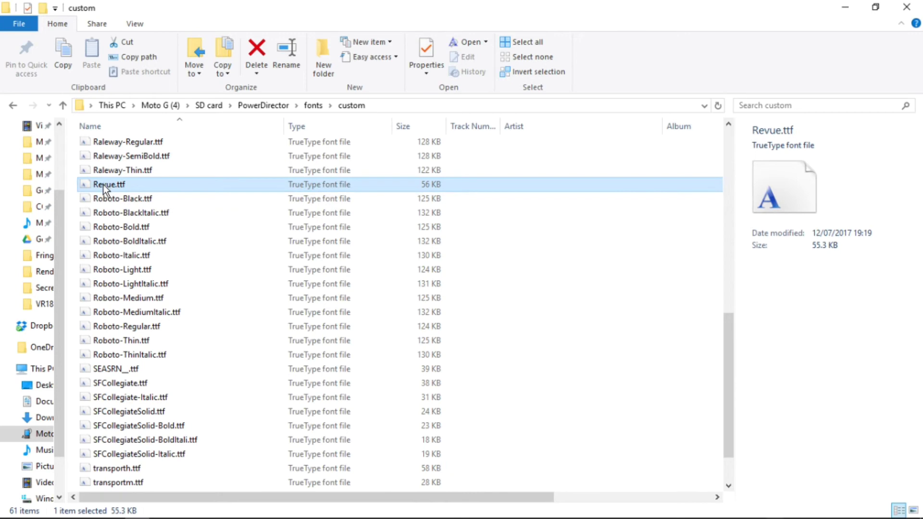
pyautogui.moveTo(197, 213)
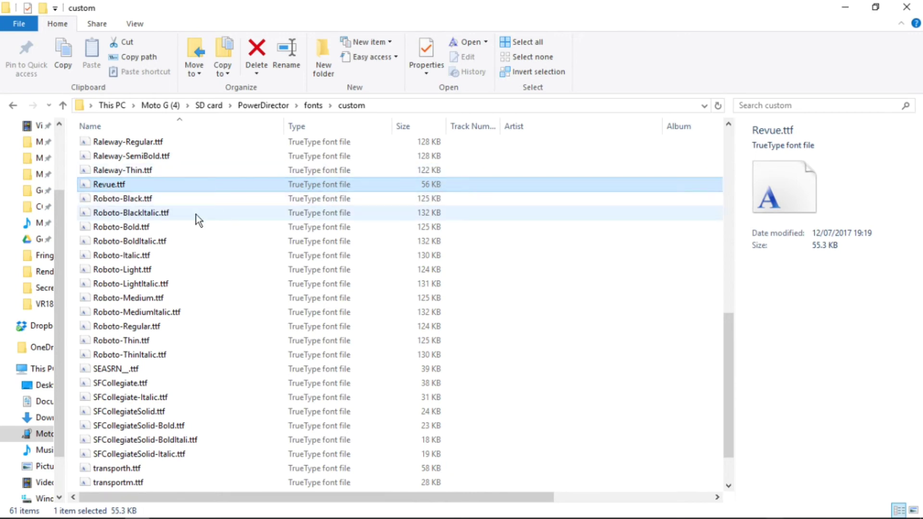
pyautogui.click(122, 198)
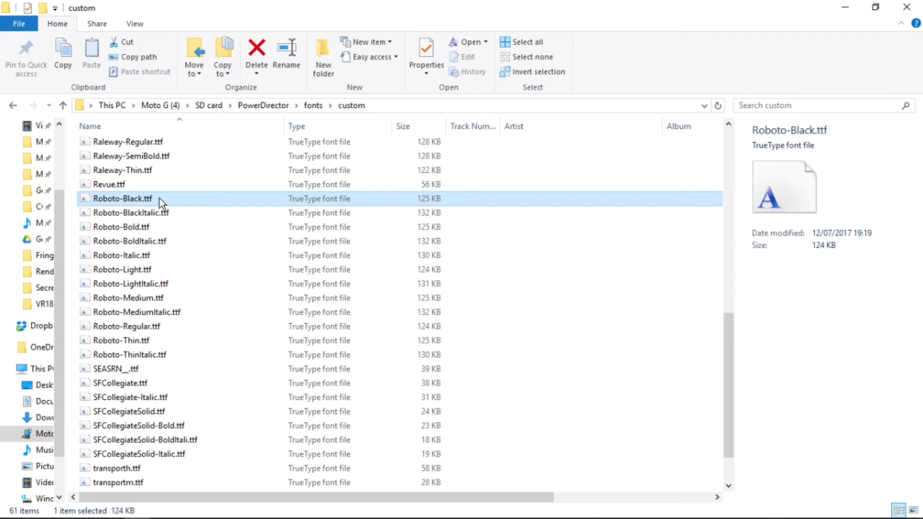
pyautogui.moveTo(168, 212)
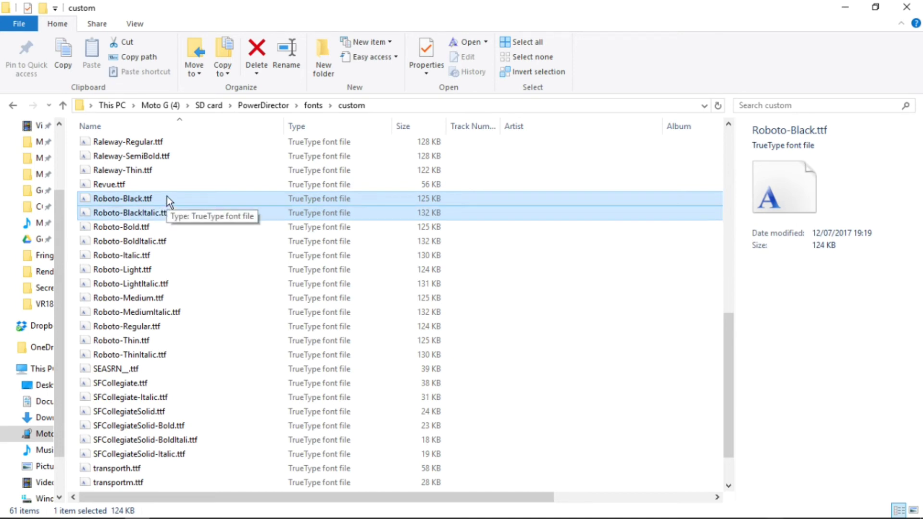
pyautogui.click(127, 326)
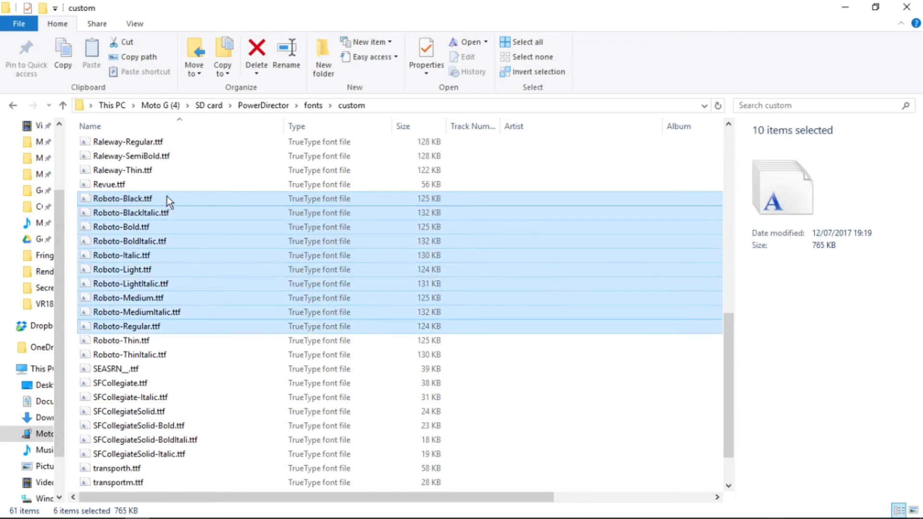
pyautogui.click(121, 340)
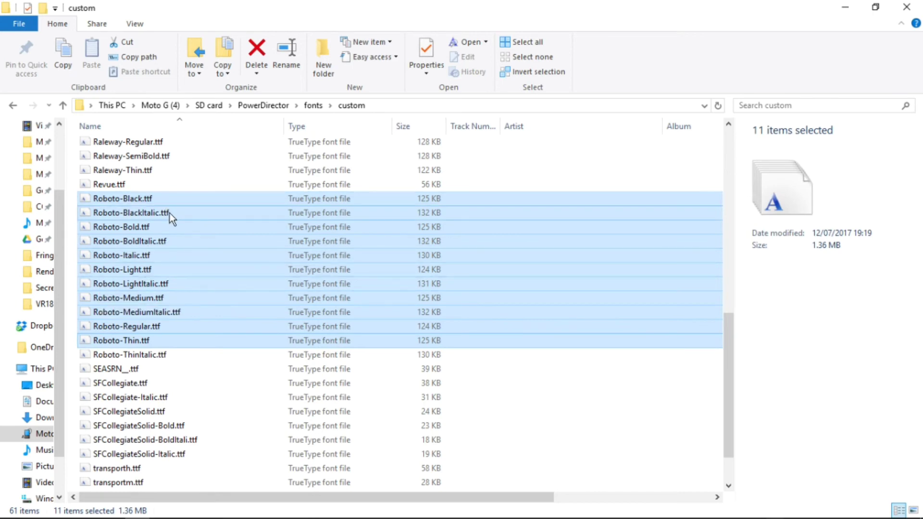
pyautogui.moveTo(131, 220)
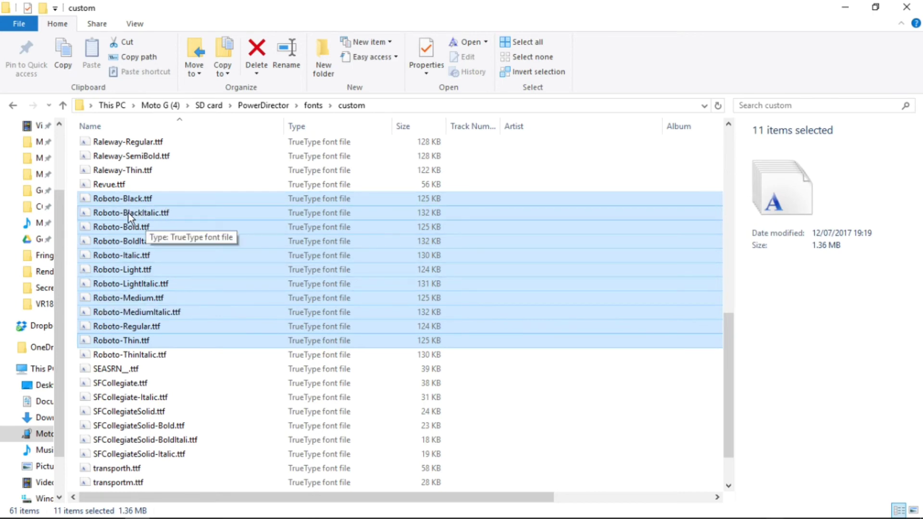
pyautogui.moveTo(130, 275)
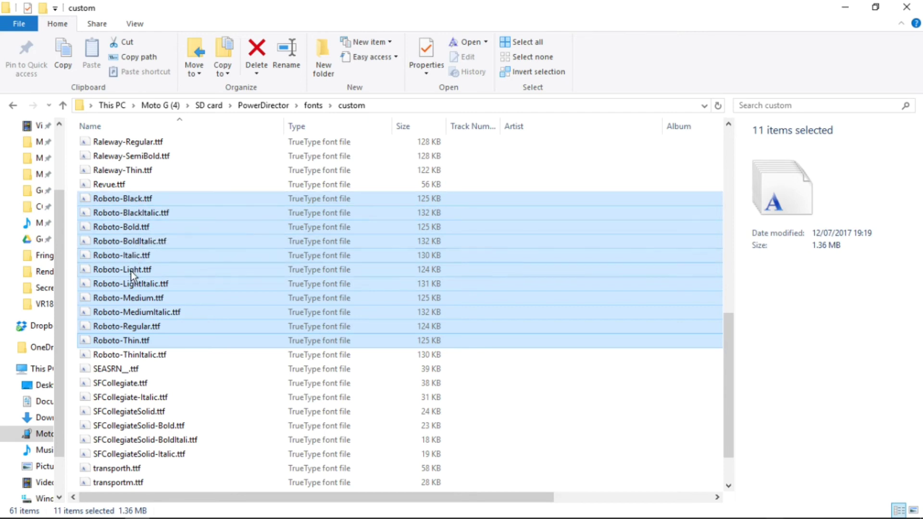
pyautogui.moveTo(131, 326)
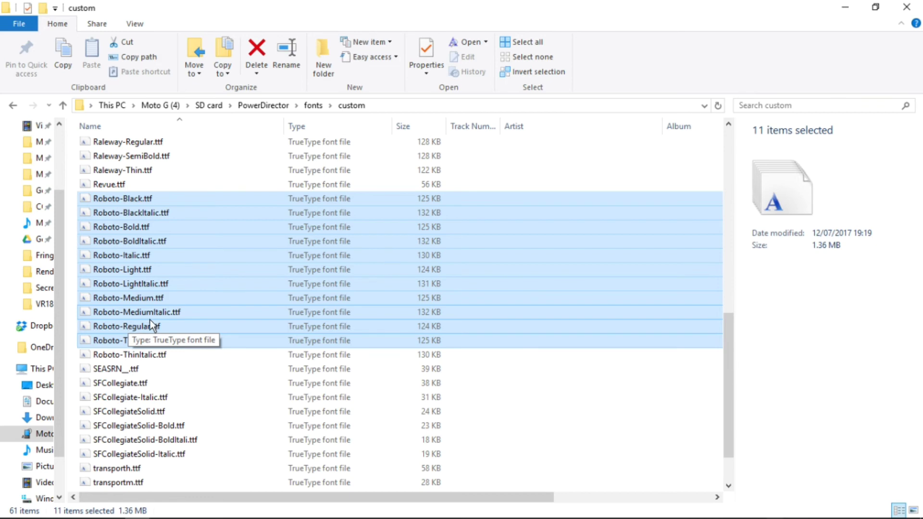
pyautogui.moveTo(249, 322)
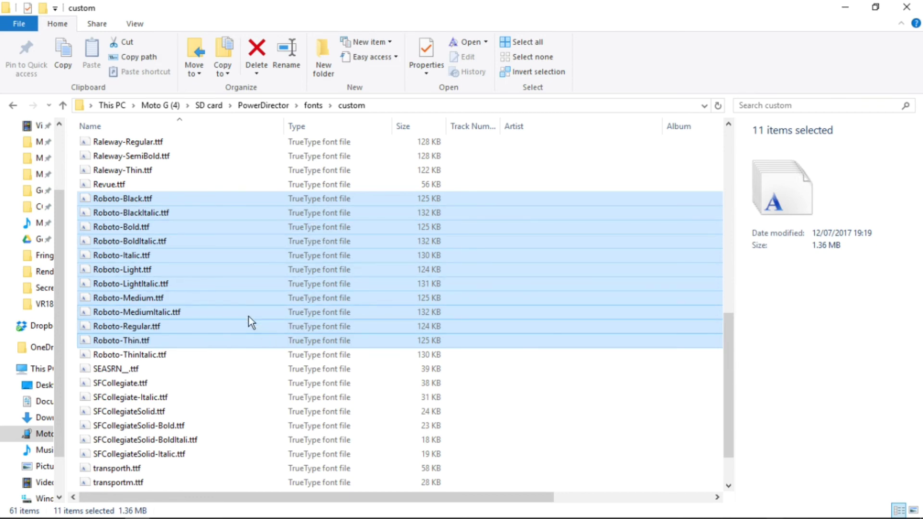
pyautogui.scroll(-3)
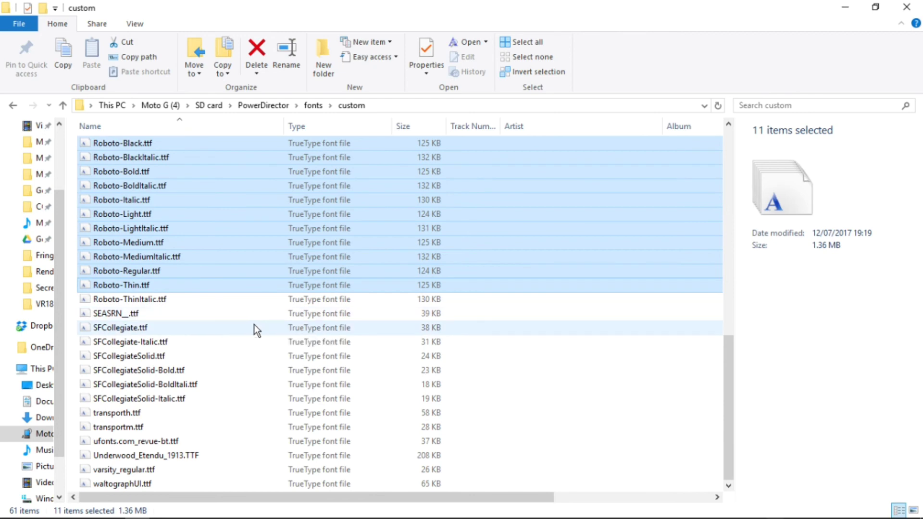